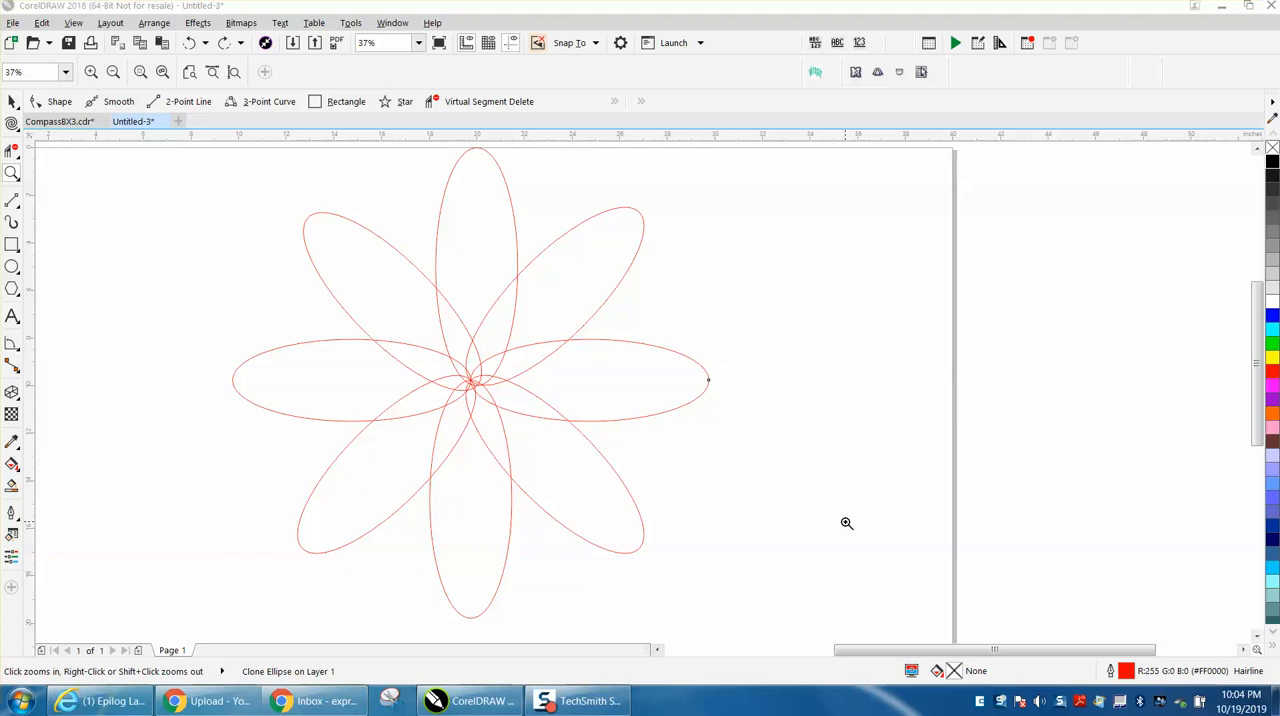
{"action": "mouse_move", "coordinate": [1009, 273]}
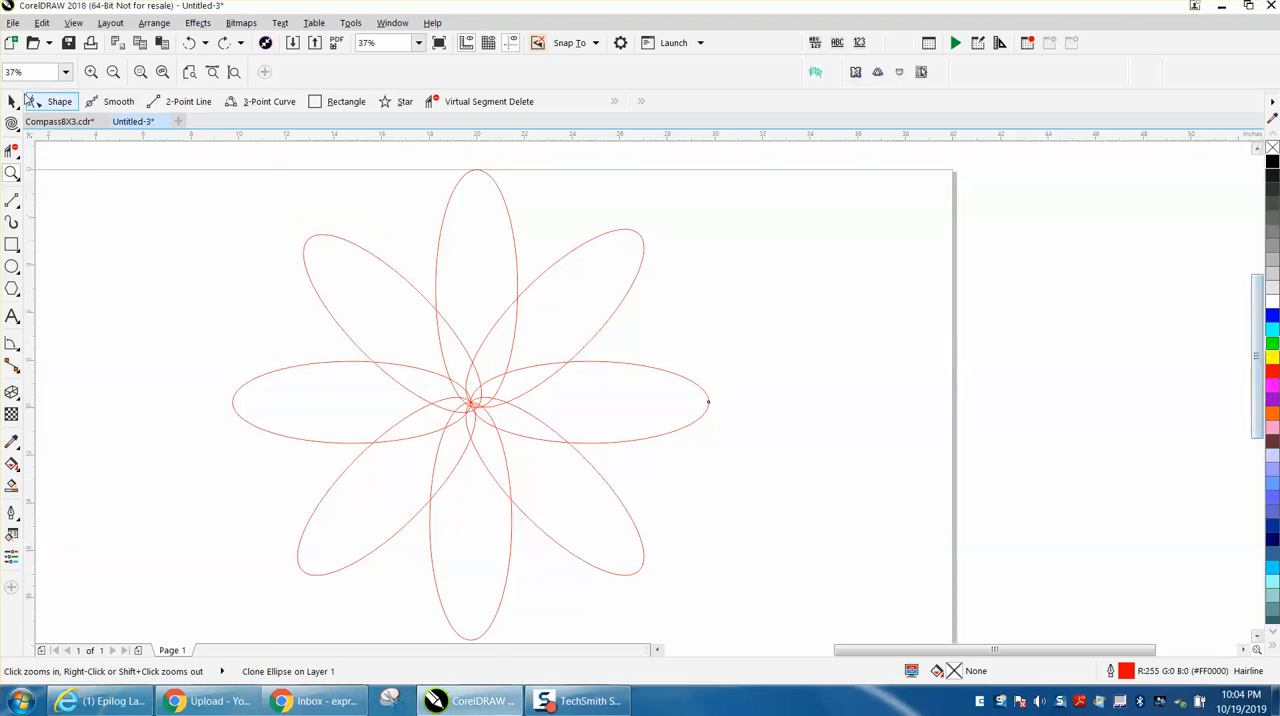
Step: Delete the extra petals, leaving the upright ellipse as a curve, and clone it
{"action": "left_click", "coordinate": [14, 101]}
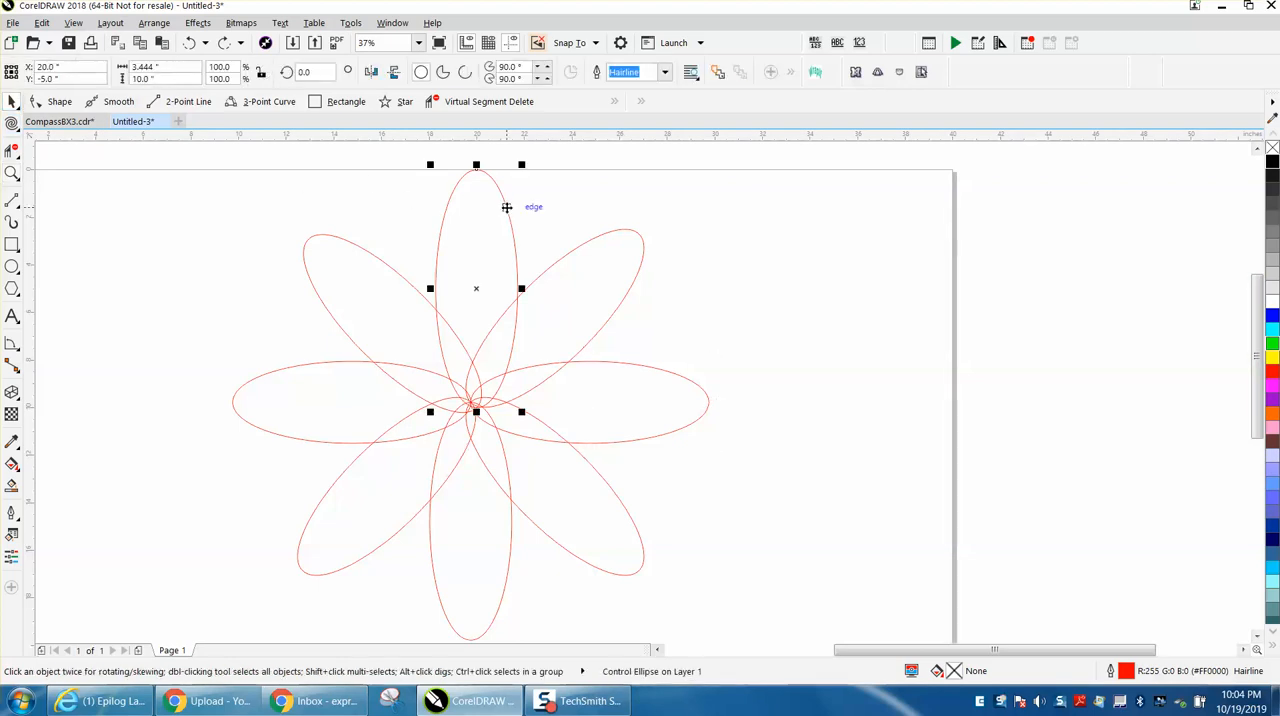
{"action": "mouse_move", "coordinate": [672, 683]}
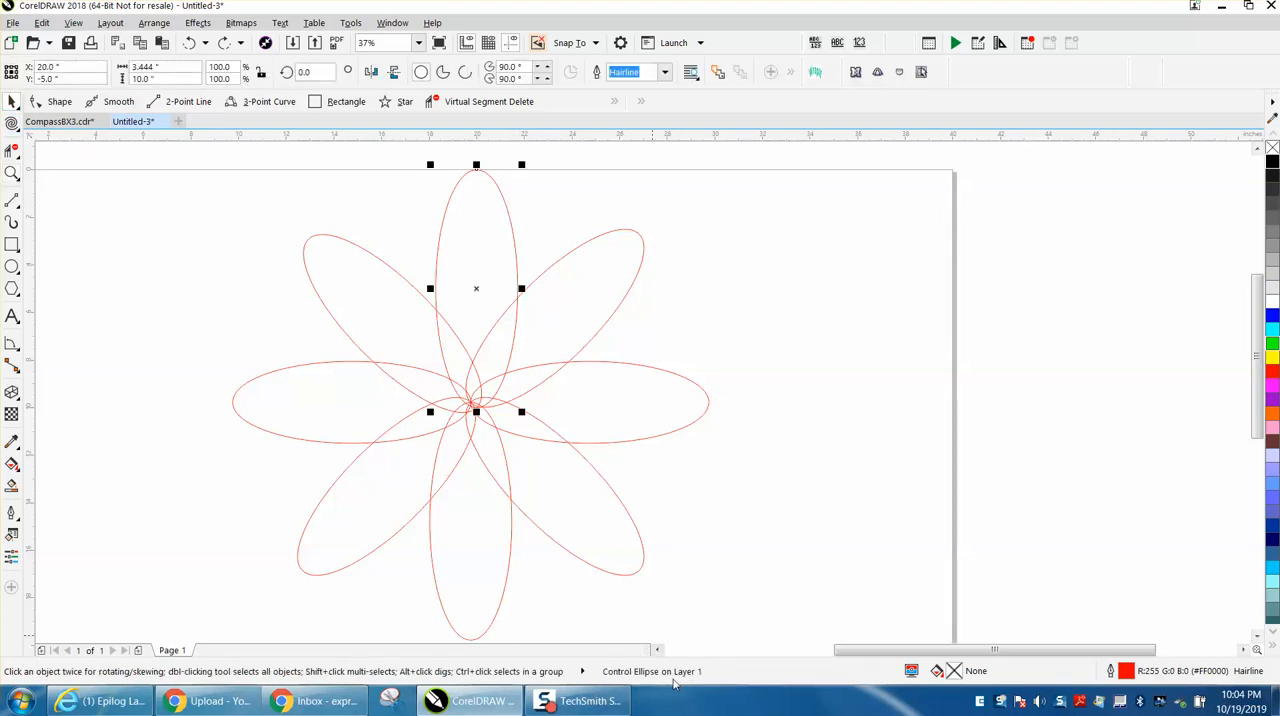
{"action": "mouse_move", "coordinate": [176, 214]}
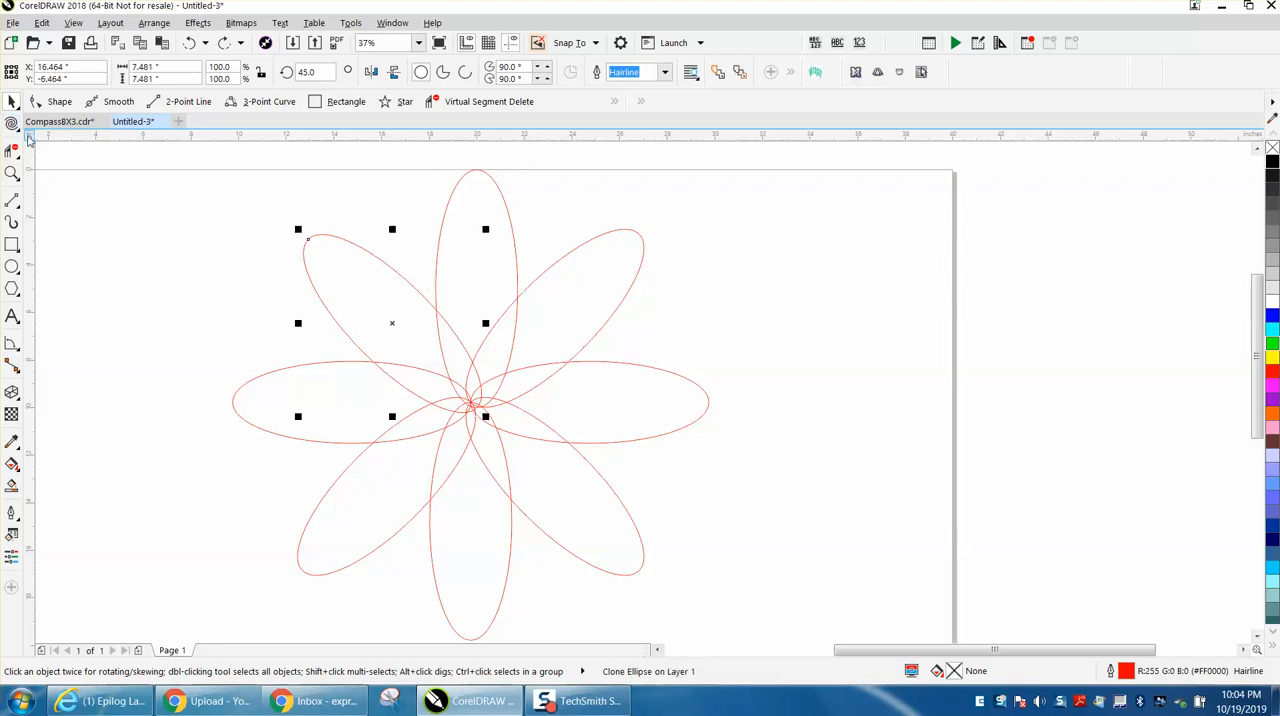
{"action": "left_click", "coordinate": [13, 464]}
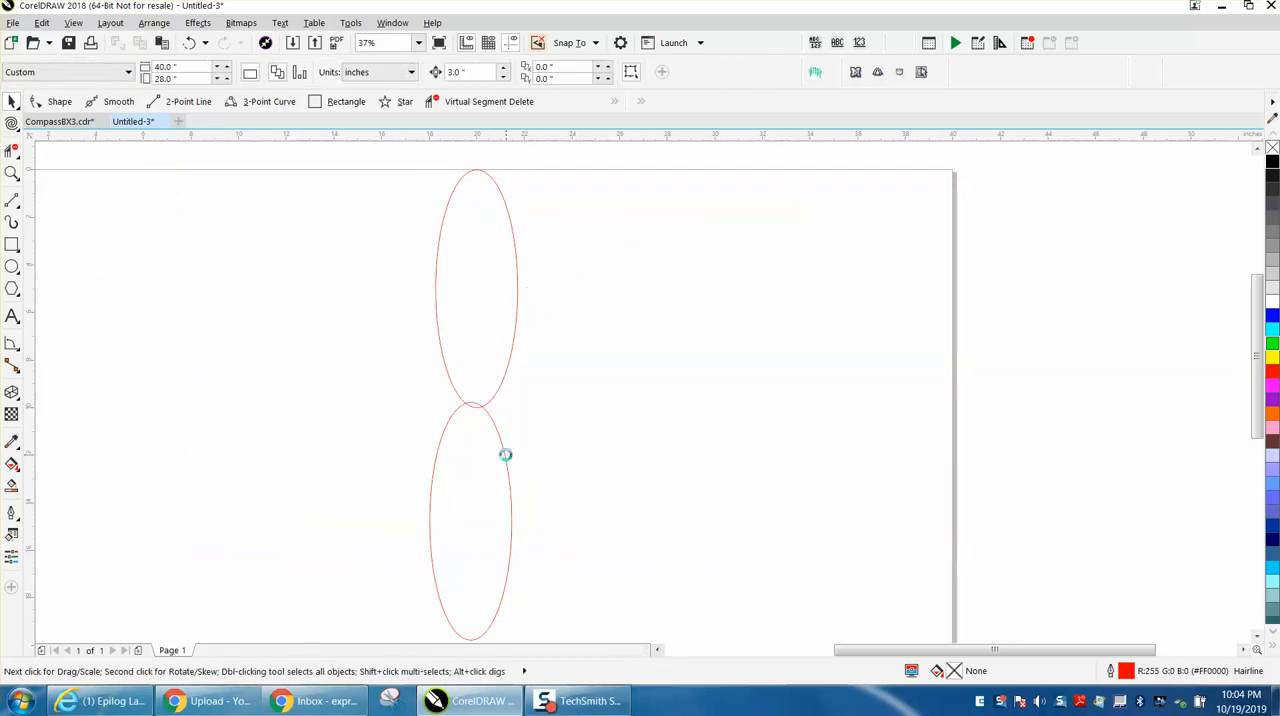
{"action": "left_click", "coordinate": [476, 289]}
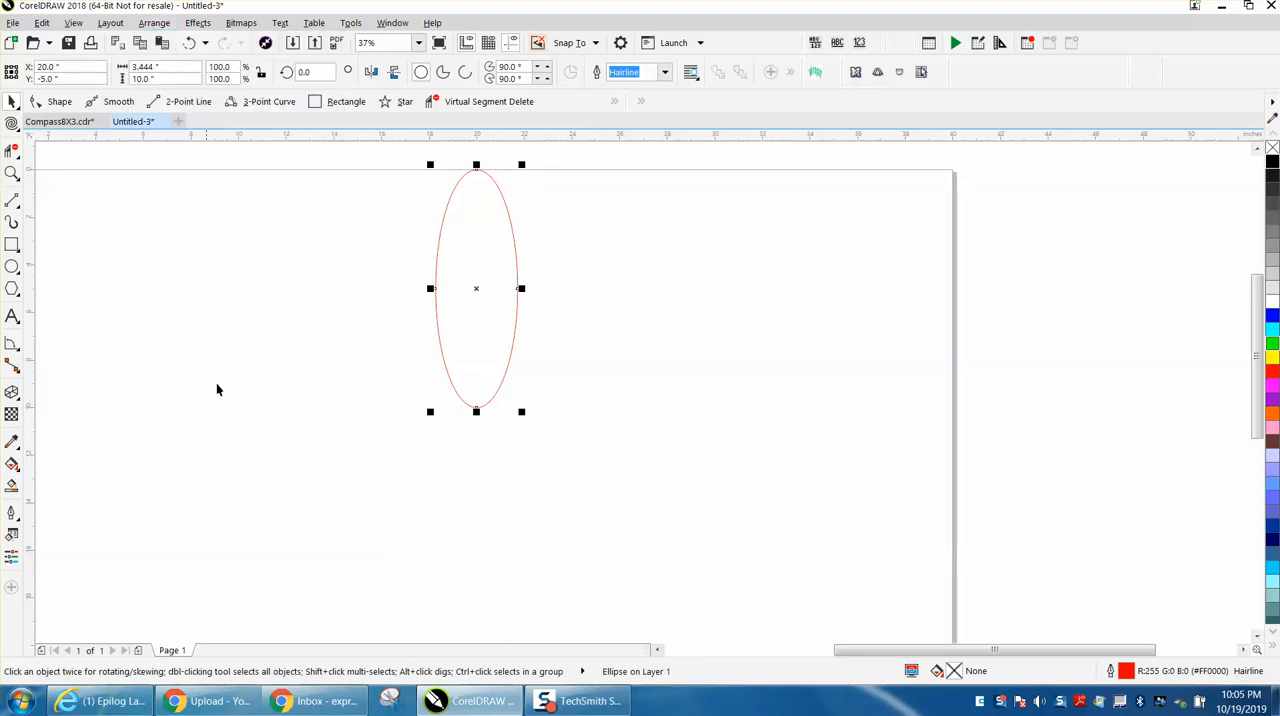
{"action": "left_click", "coordinate": [42, 22]}
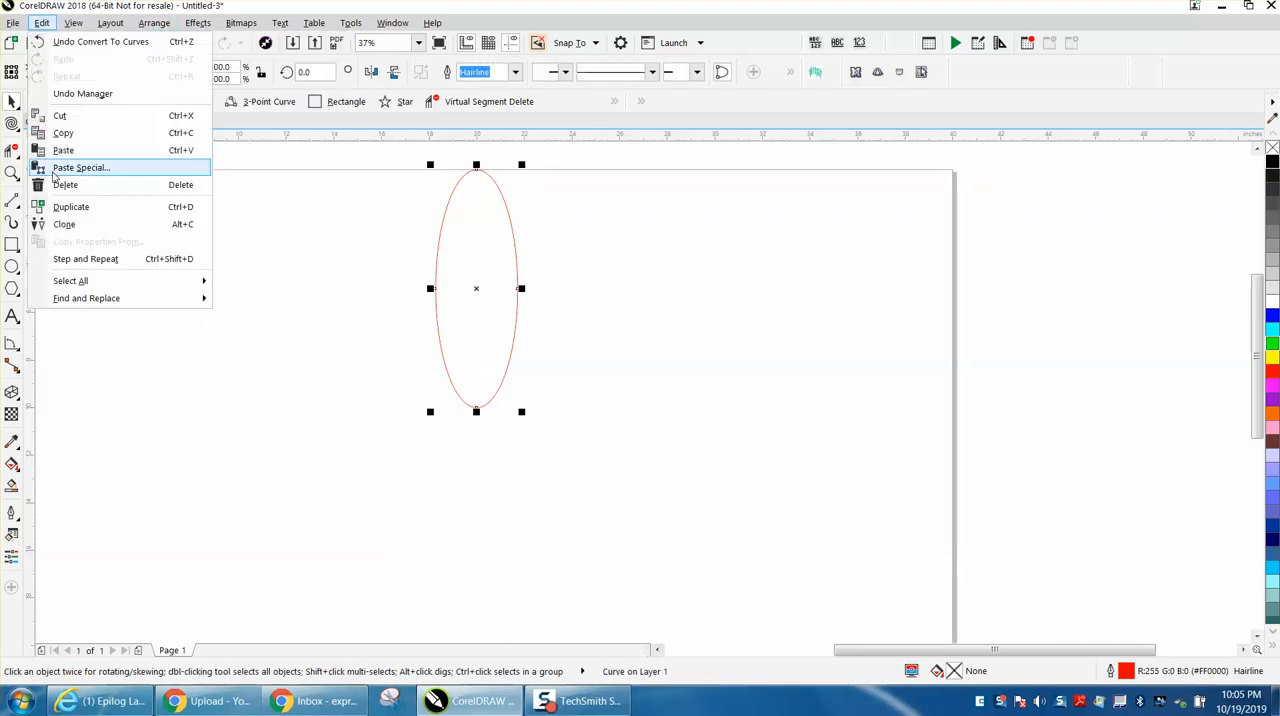
{"action": "left_click", "coordinate": [64, 224]}
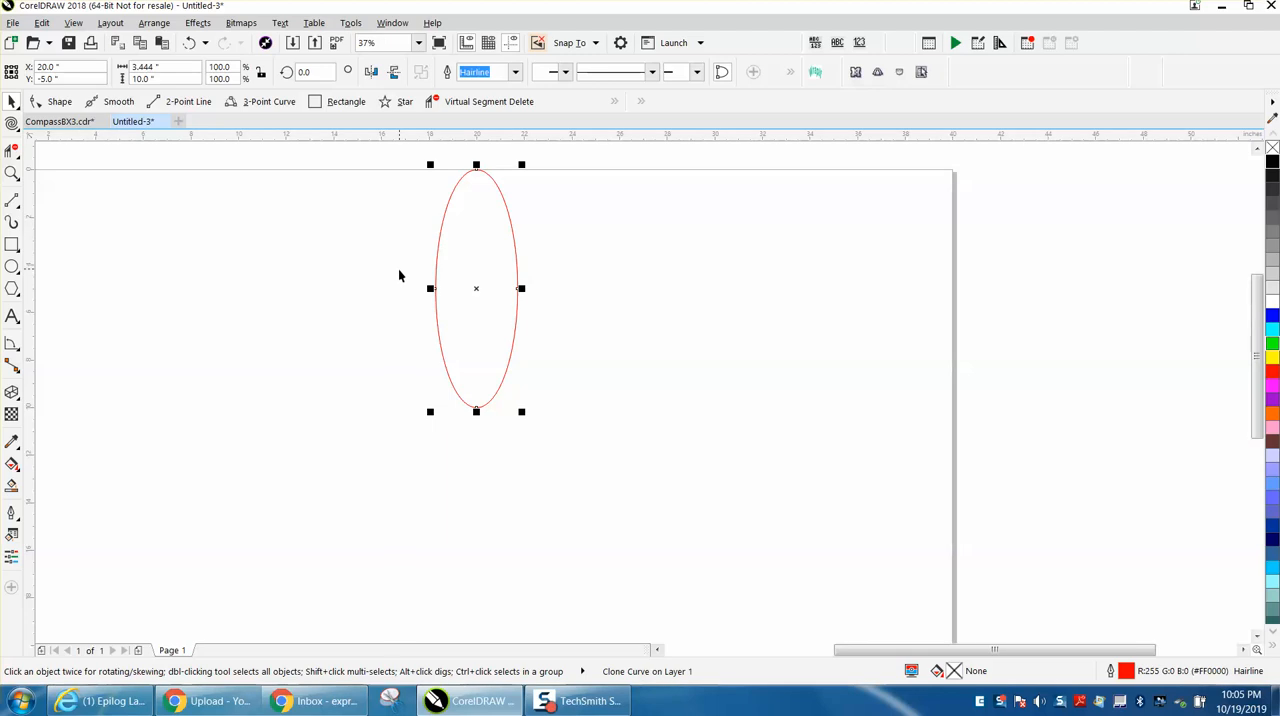
{"action": "mouse_move", "coordinate": [478, 288]}
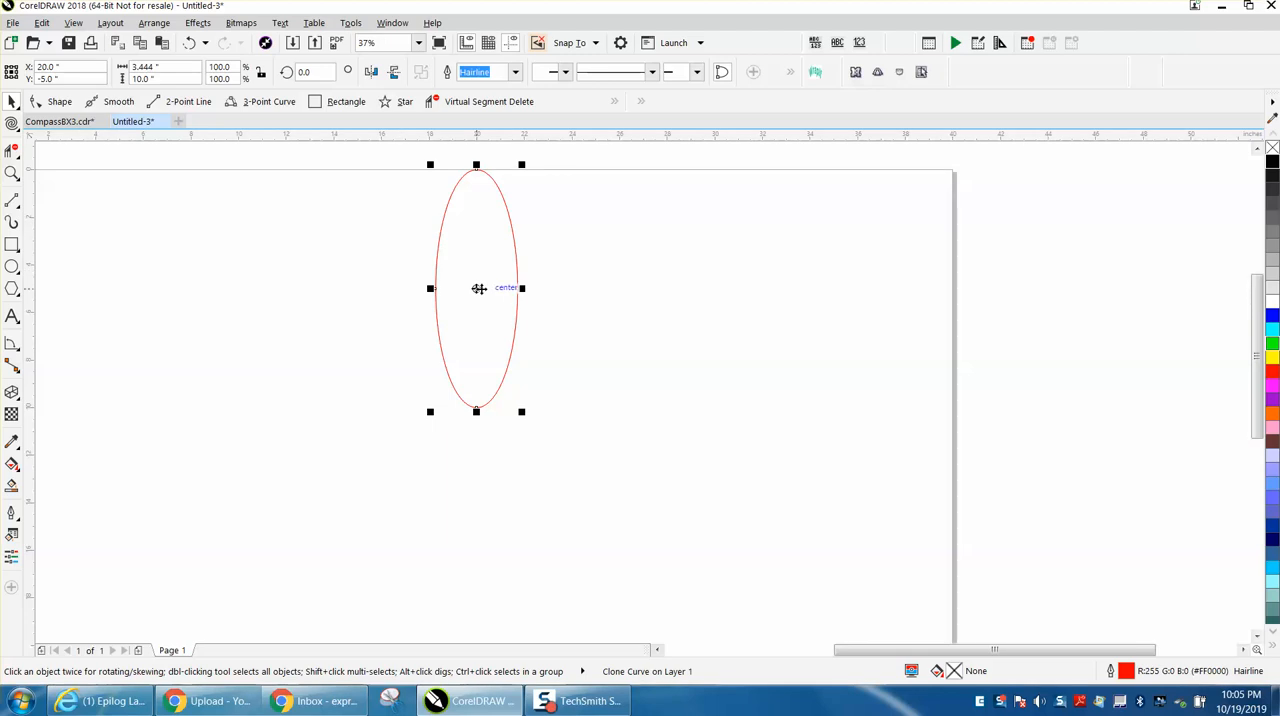
Step: Select the clone again to bring up its rotation handles and pivot
{"action": "left_click", "coordinate": [476, 288]}
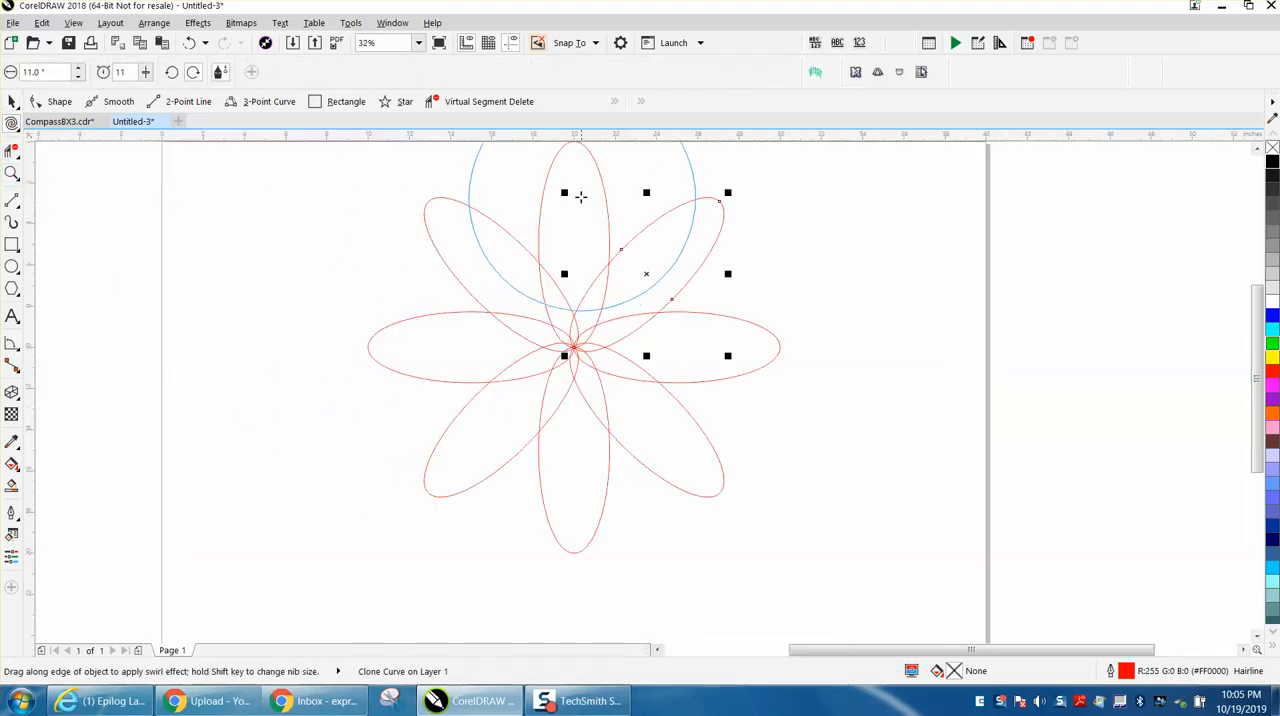
Step: Zoom out to view the twirled petals
{"action": "scroll", "scroll_direction": "down", "scroll_amount": 3}
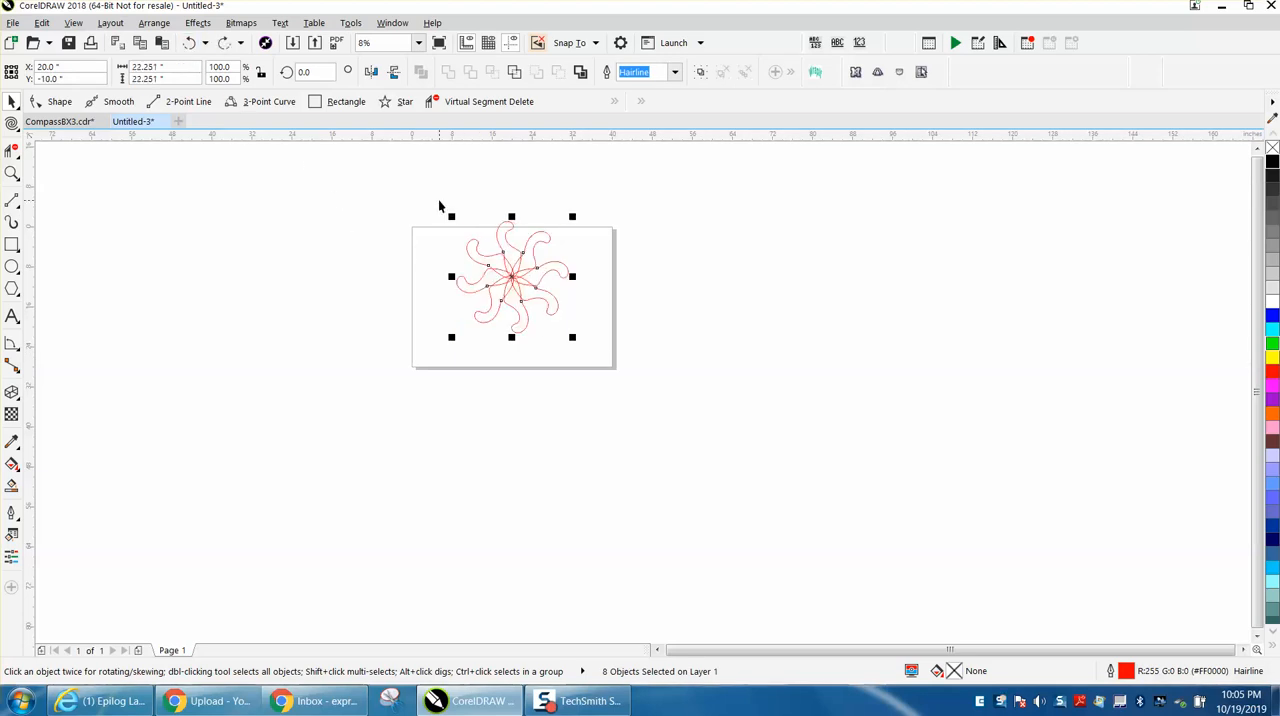
Step: Zoom in on the swirl flower with the Zoom tool
{"action": "left_click", "coordinate": [13, 173]}
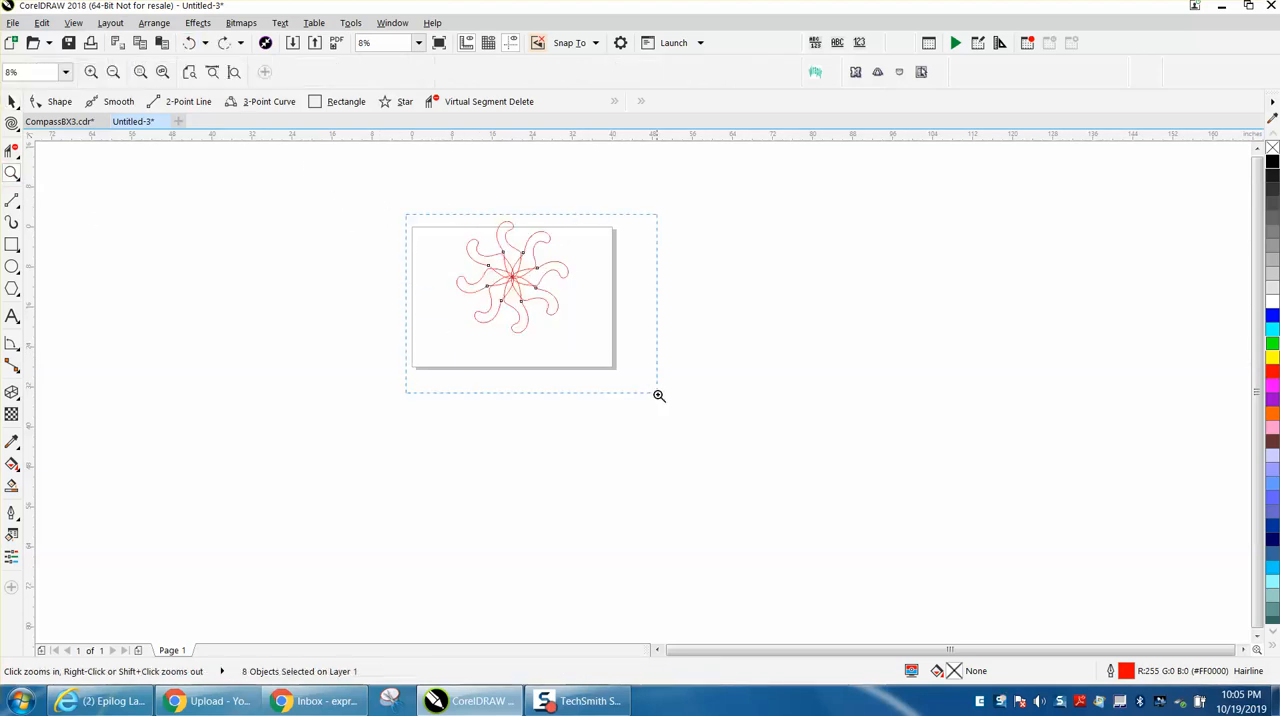
{"action": "left_click", "coordinate": [659, 395]}
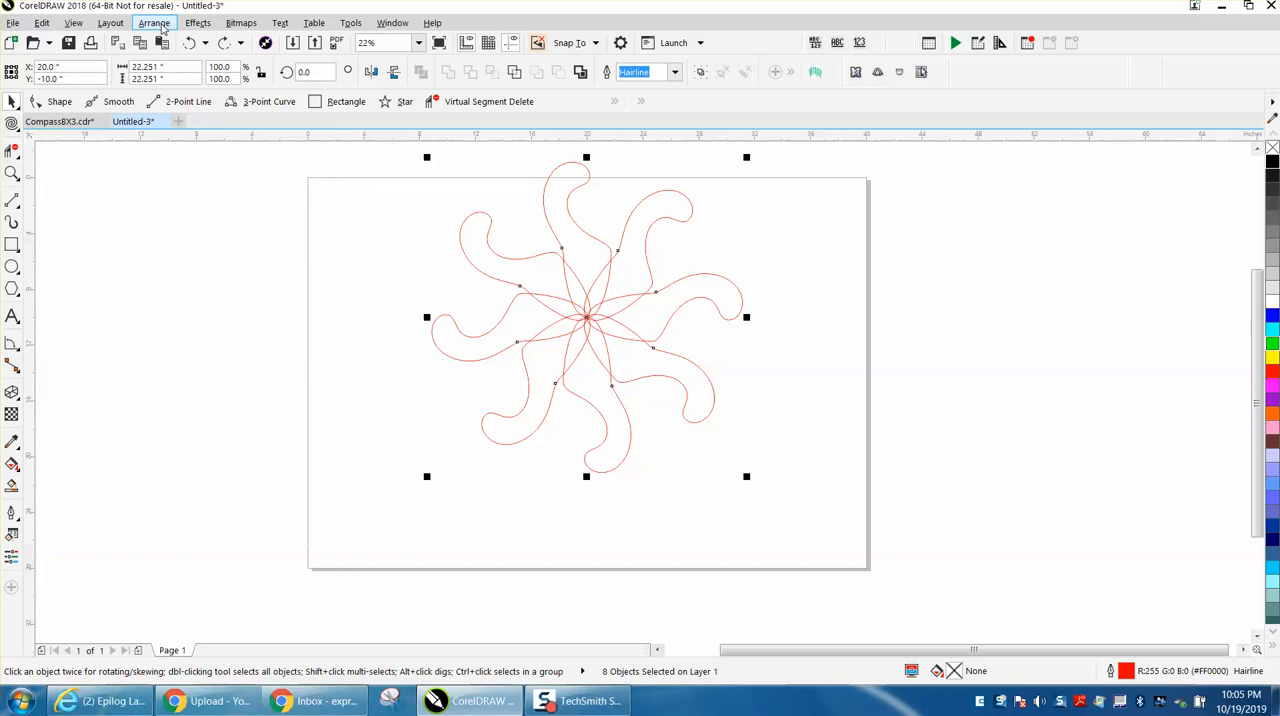